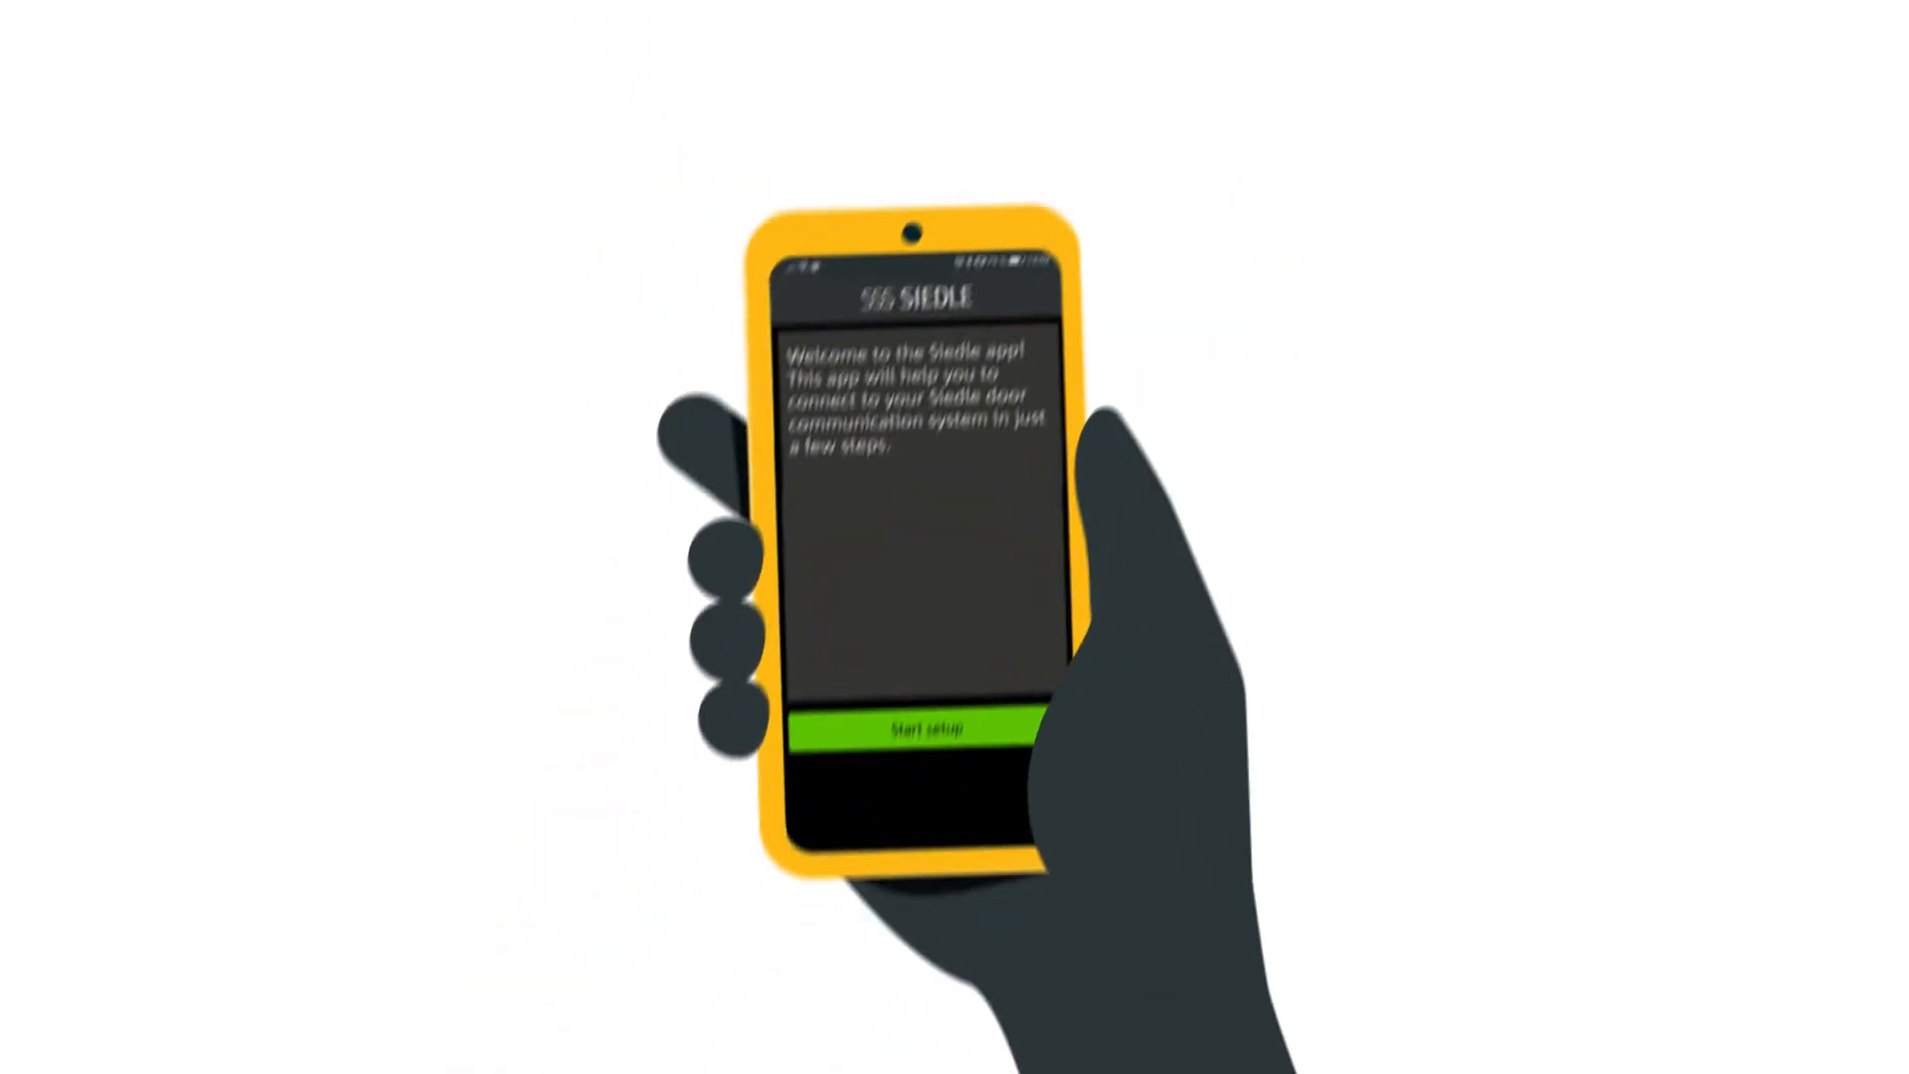
- Start the app's setup from the welcome screen to search for the indoor station
click(935, 729)
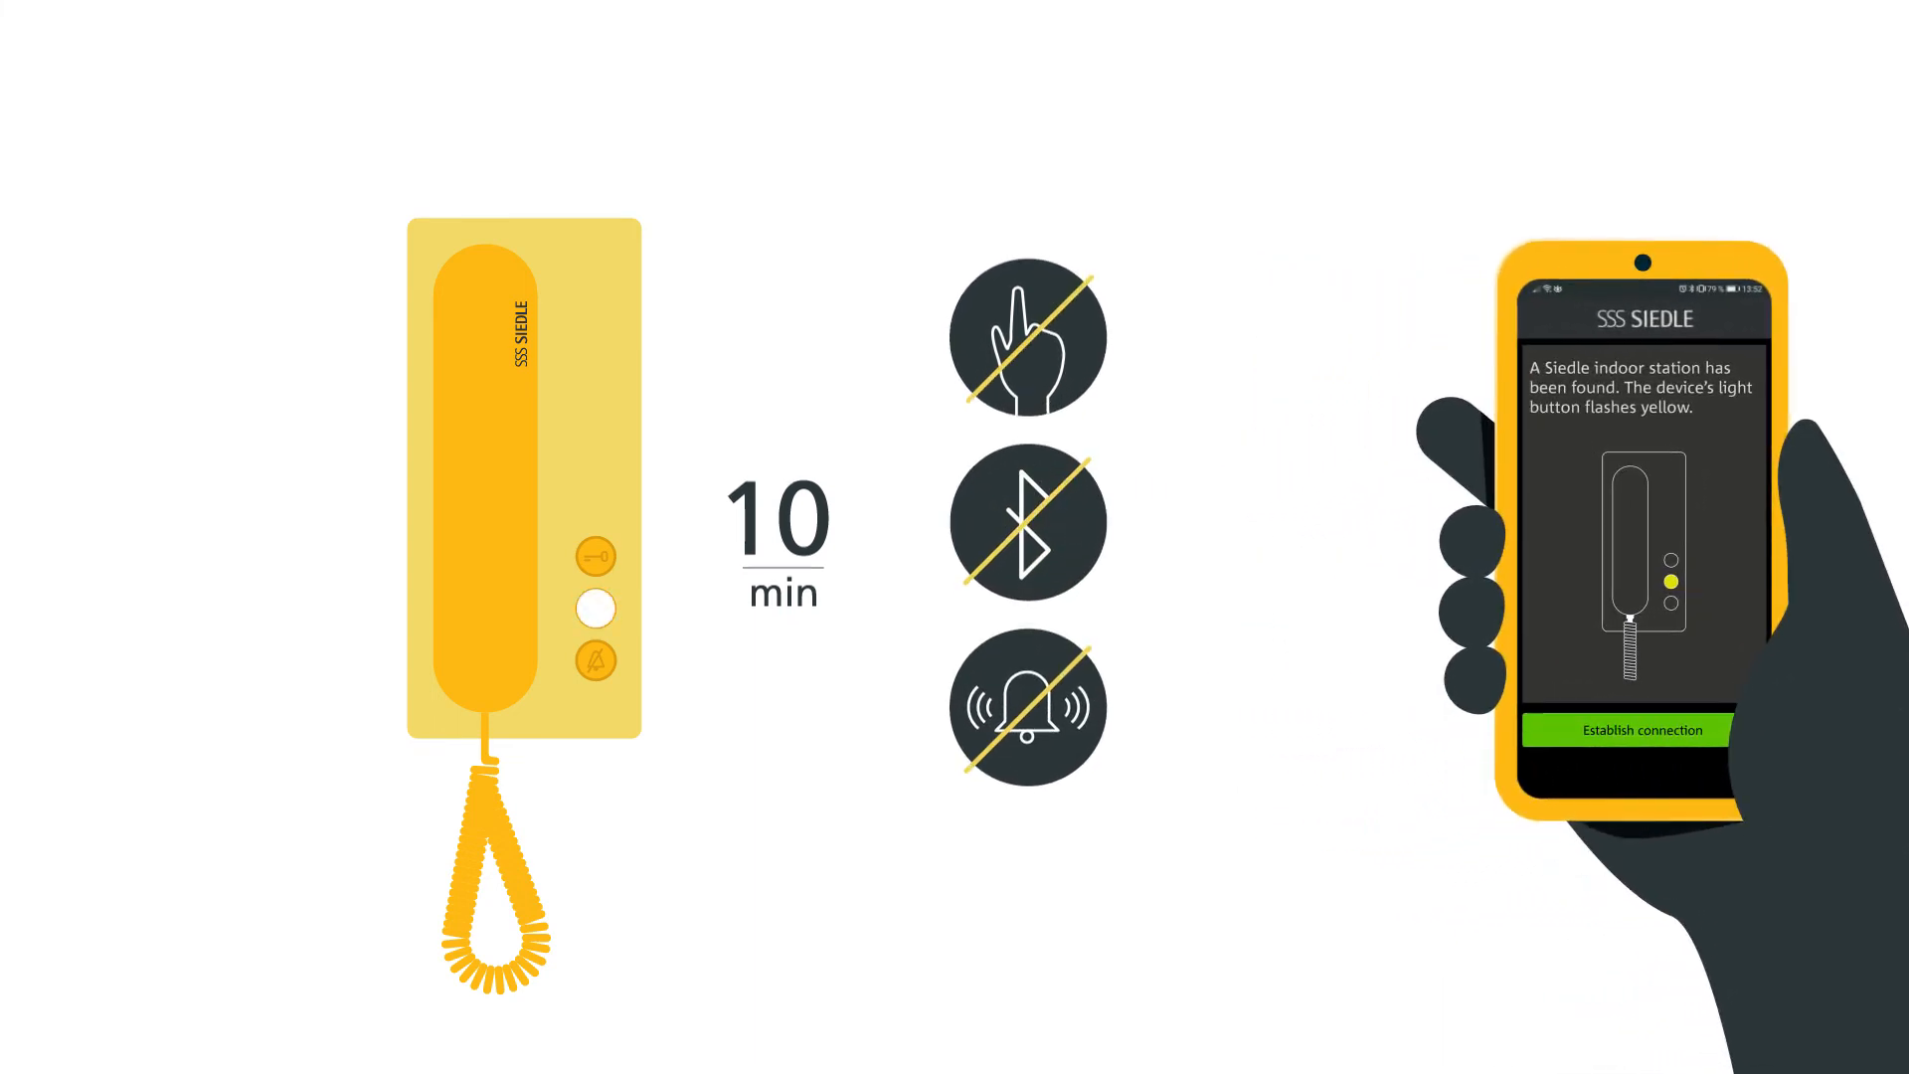
- Connect to the found indoor station and select the Siedle_Guest Wi-Fi network
click(1631, 729)
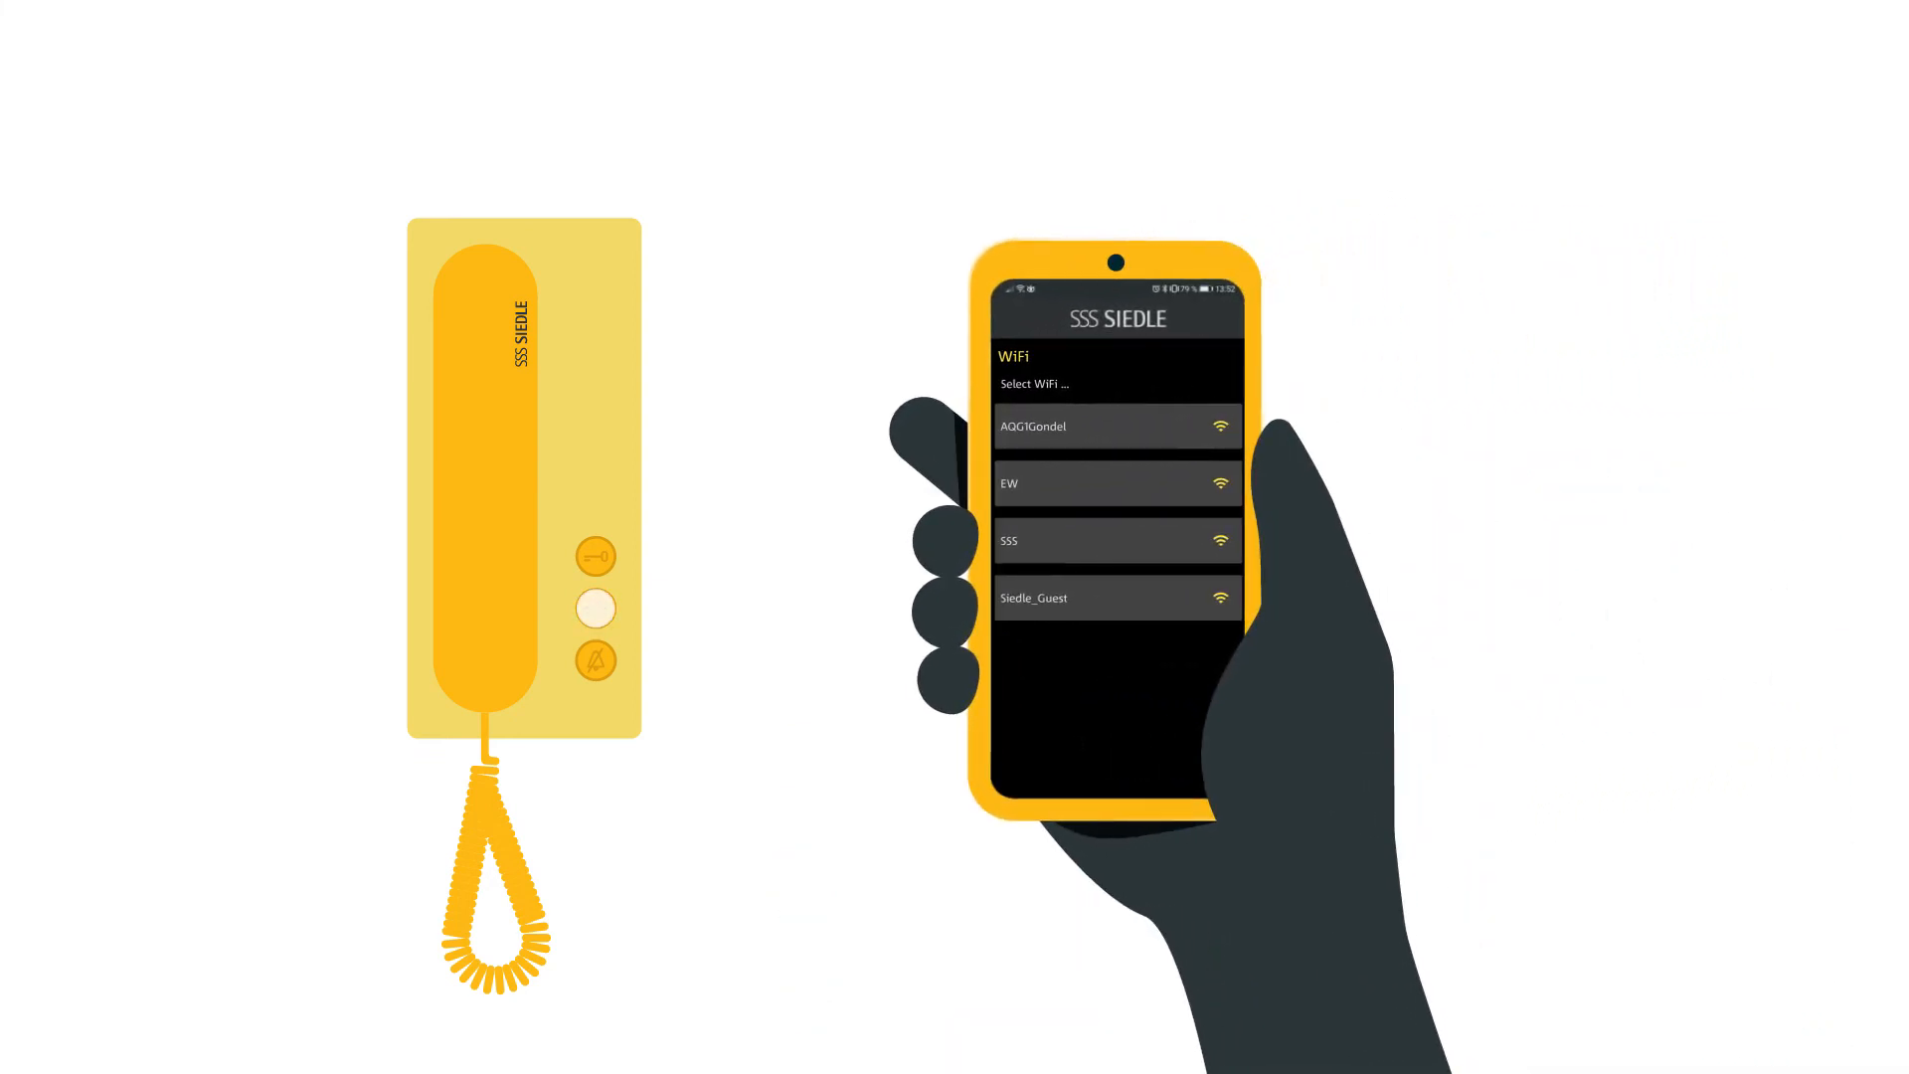
click(595, 609)
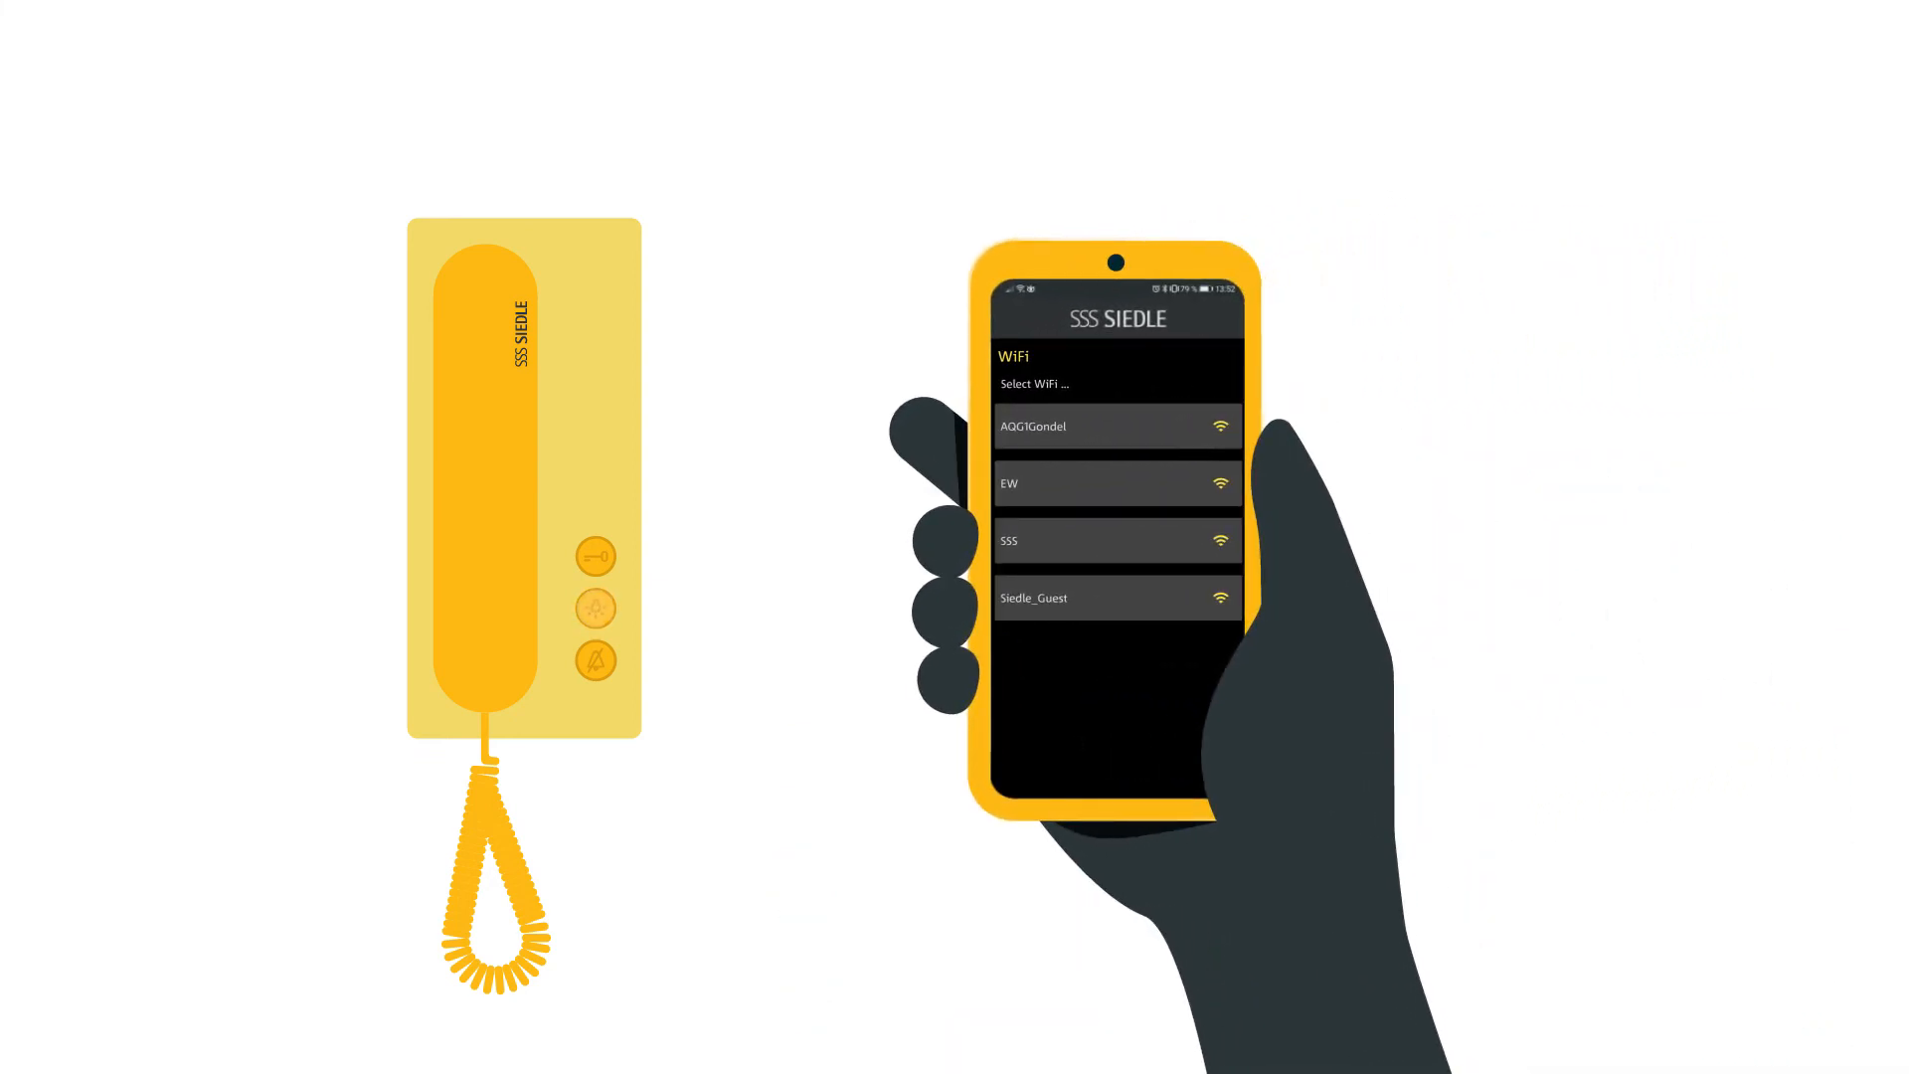
click(1114, 597)
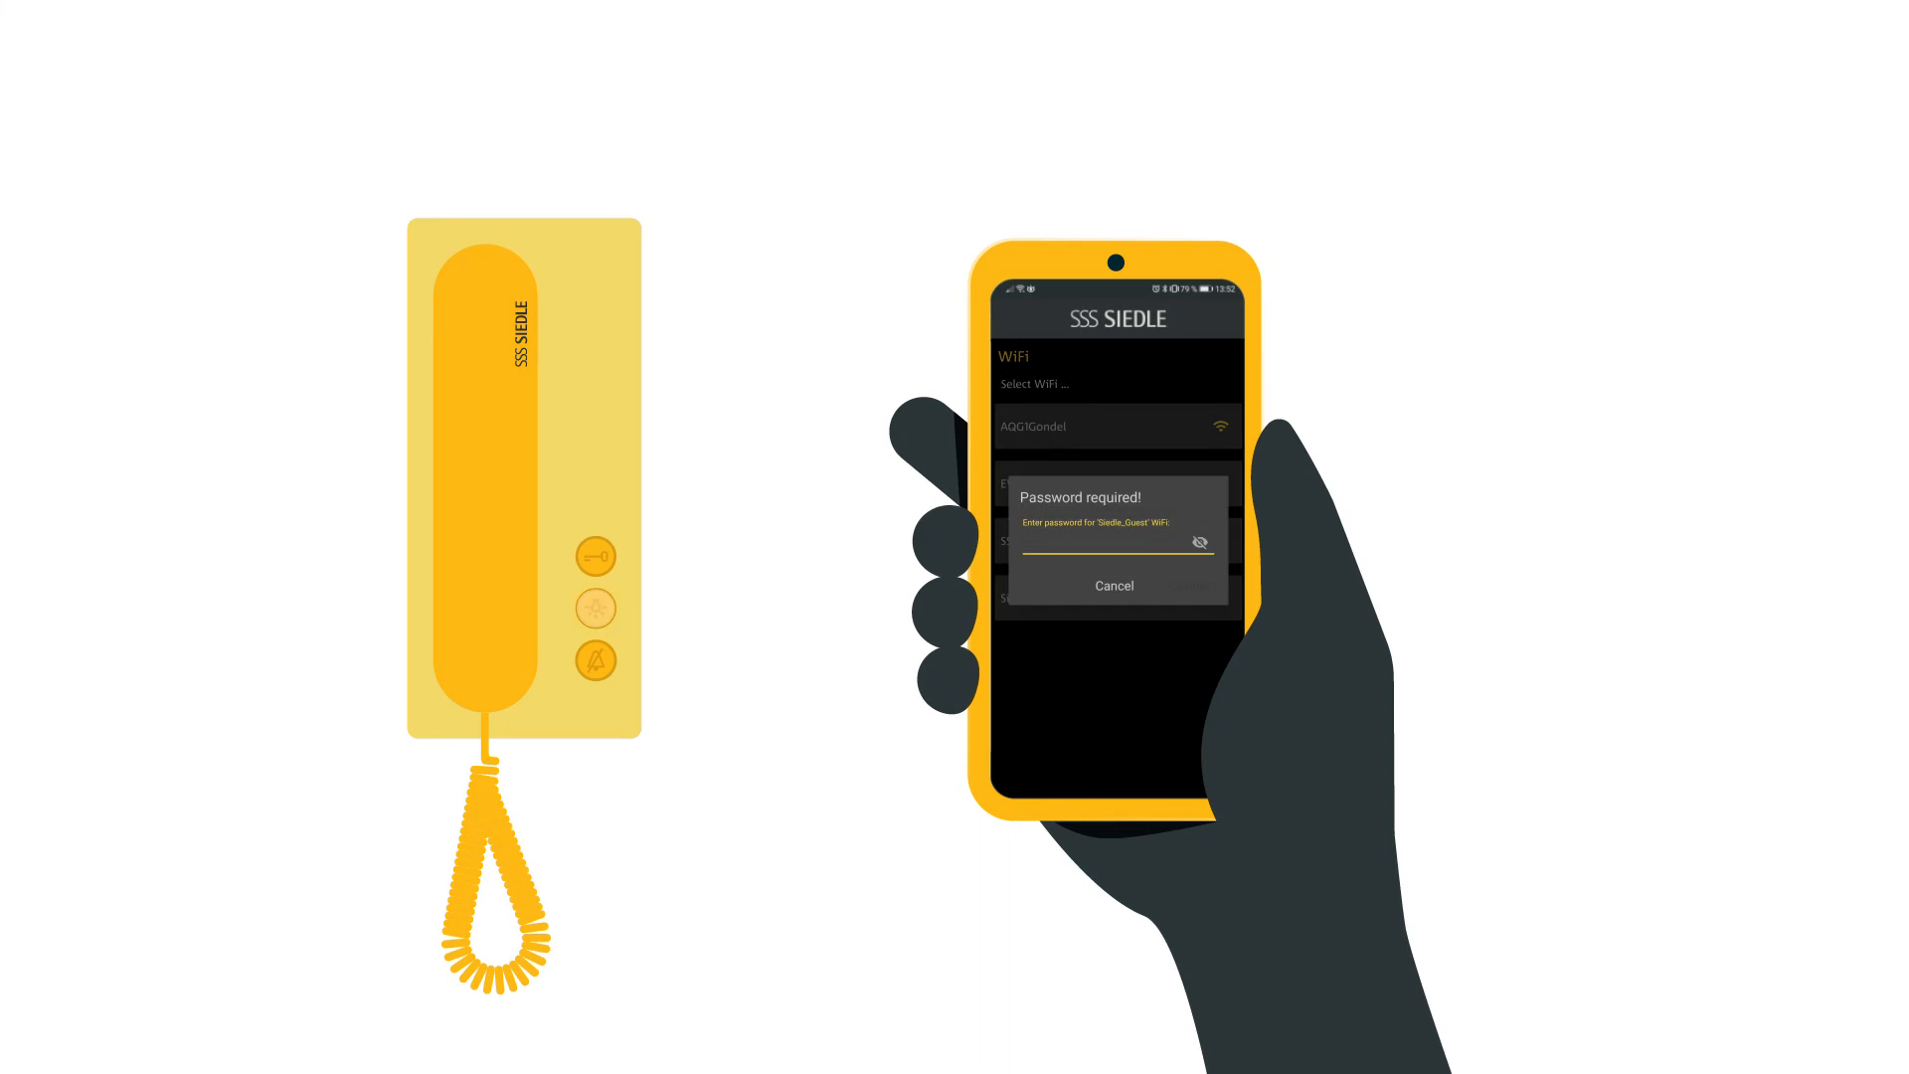